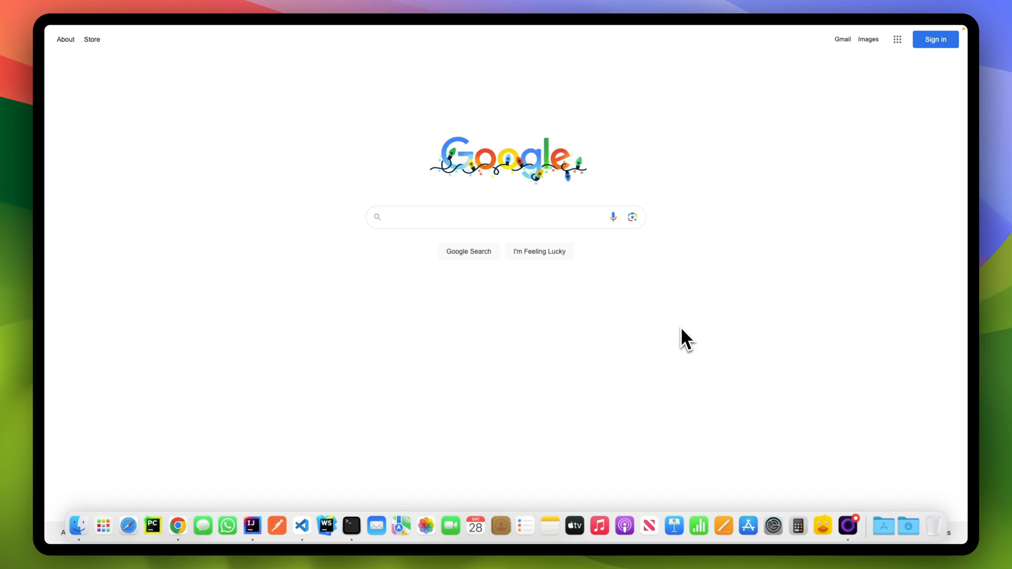
pyautogui.moveTo(574, 319)
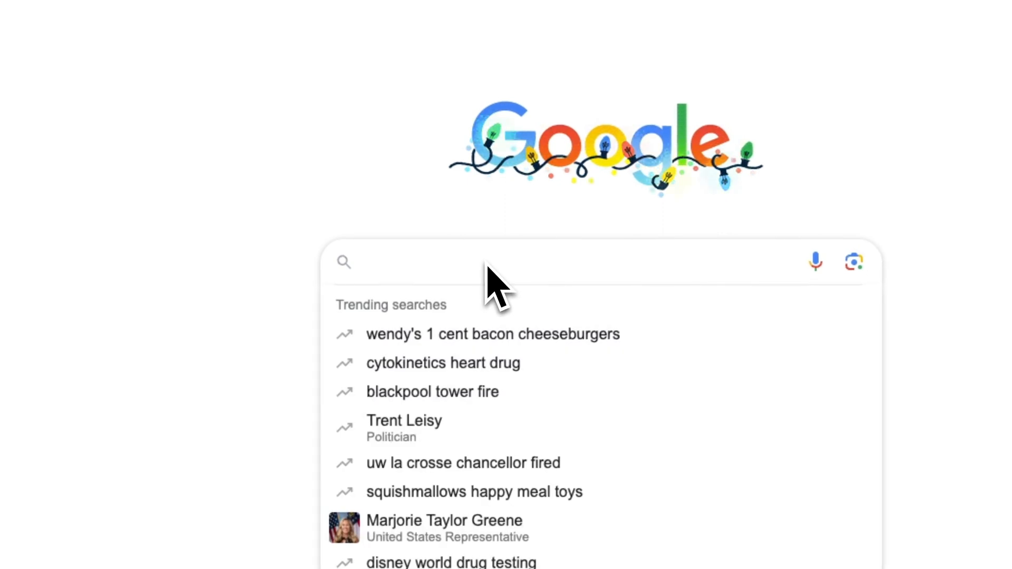
# Step: Search Google for 'download intellij' via the suggested query
pyautogui.write('download int')
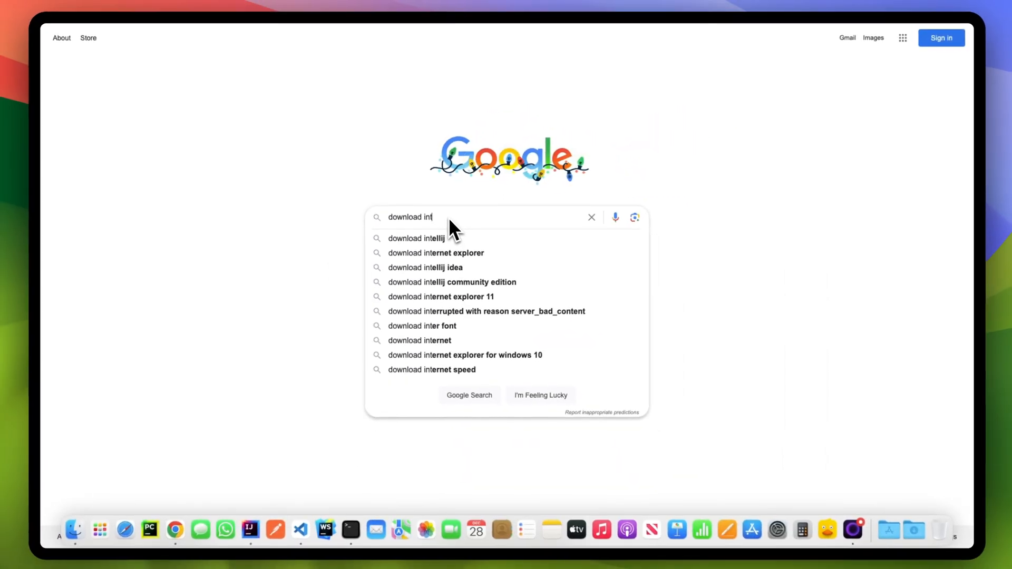
pyautogui.click(416, 239)
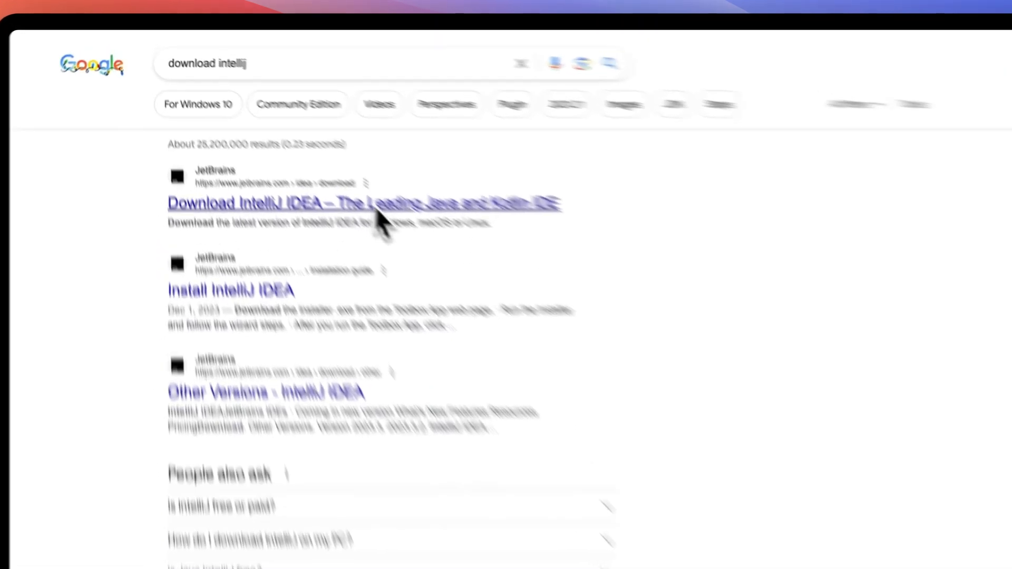
# Step: Go to JetBrains' 'Download IntelliJ IDEA' result, landing on the macOS installers
pyautogui.click(364, 203)
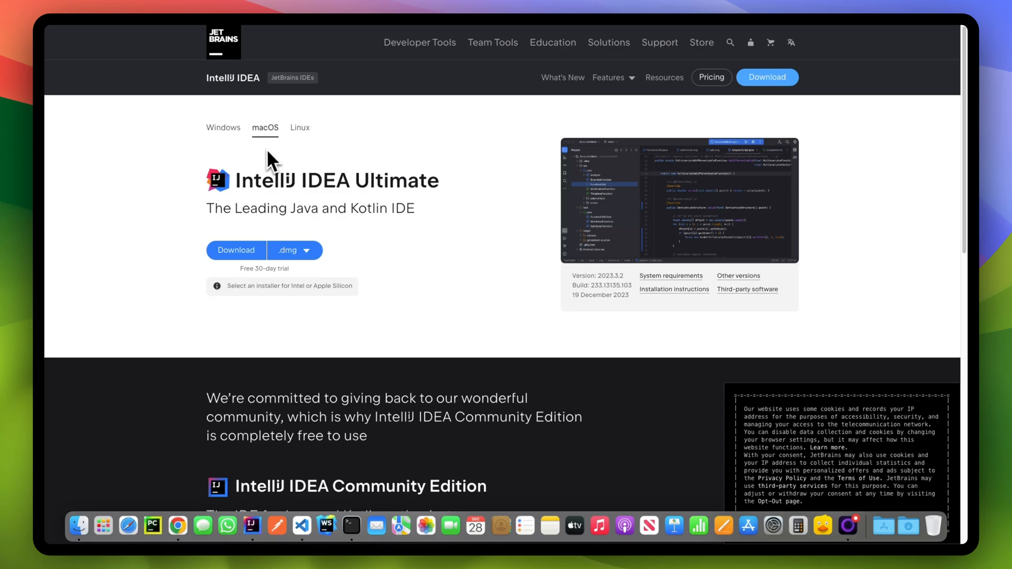
pyautogui.moveTo(270, 148)
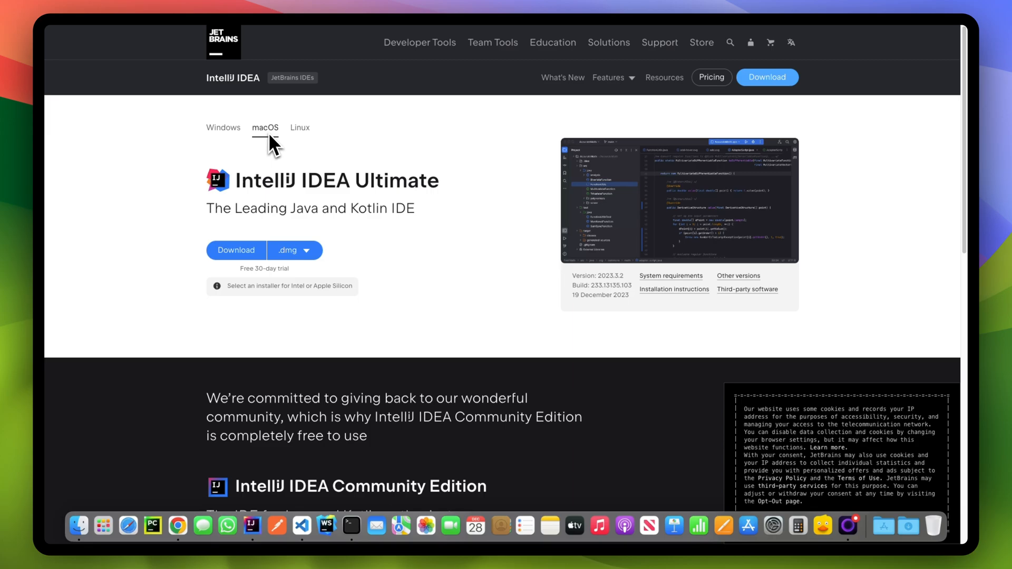
pyautogui.moveTo(413, 197)
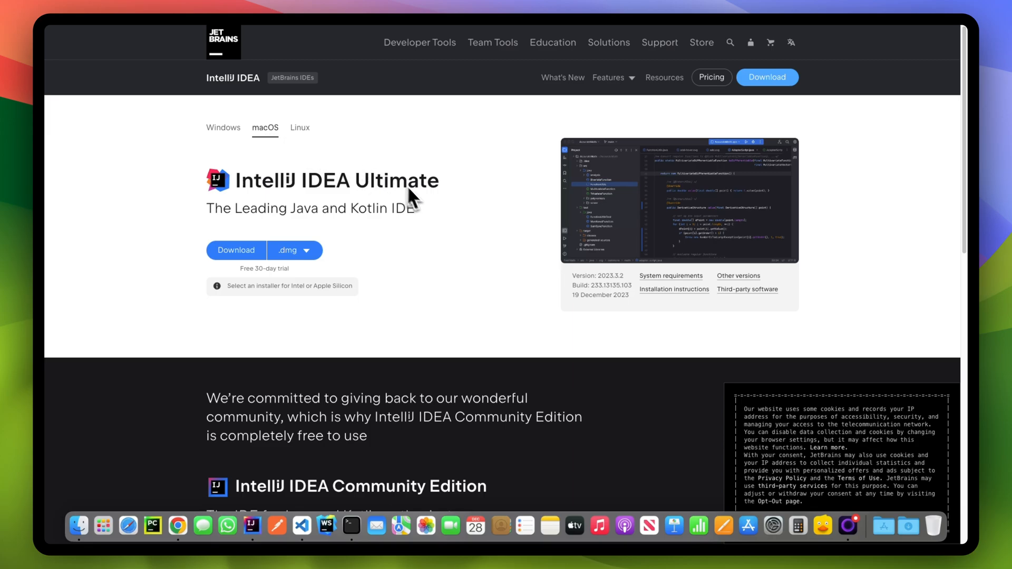
pyautogui.scroll(-3)
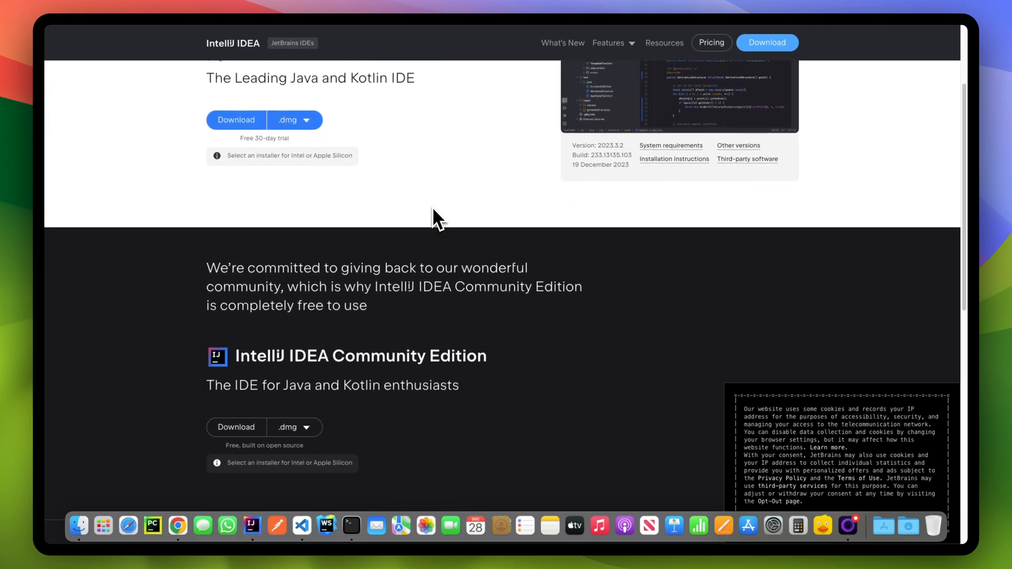
pyautogui.scroll(-3)
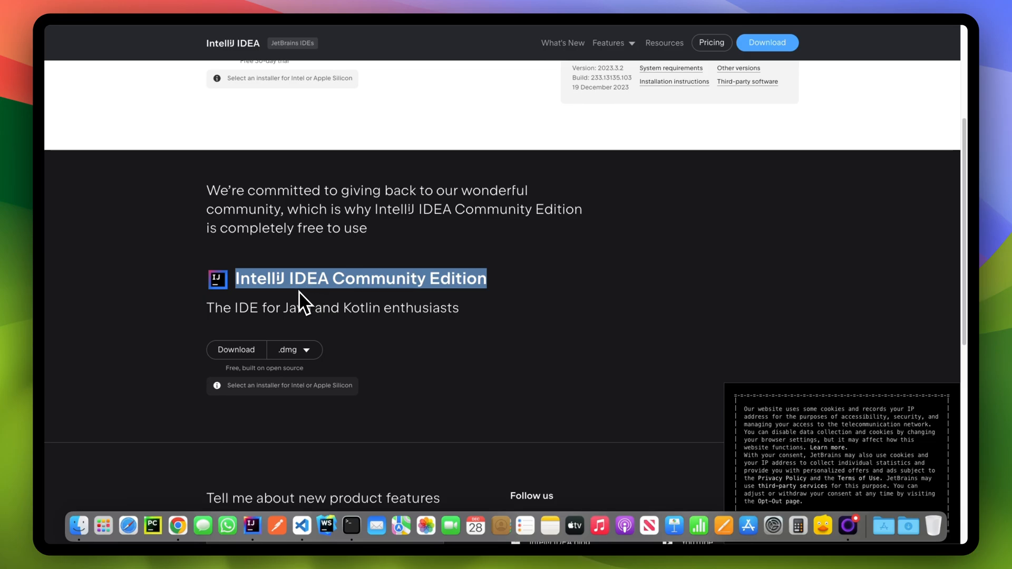
pyautogui.moveTo(352, 301)
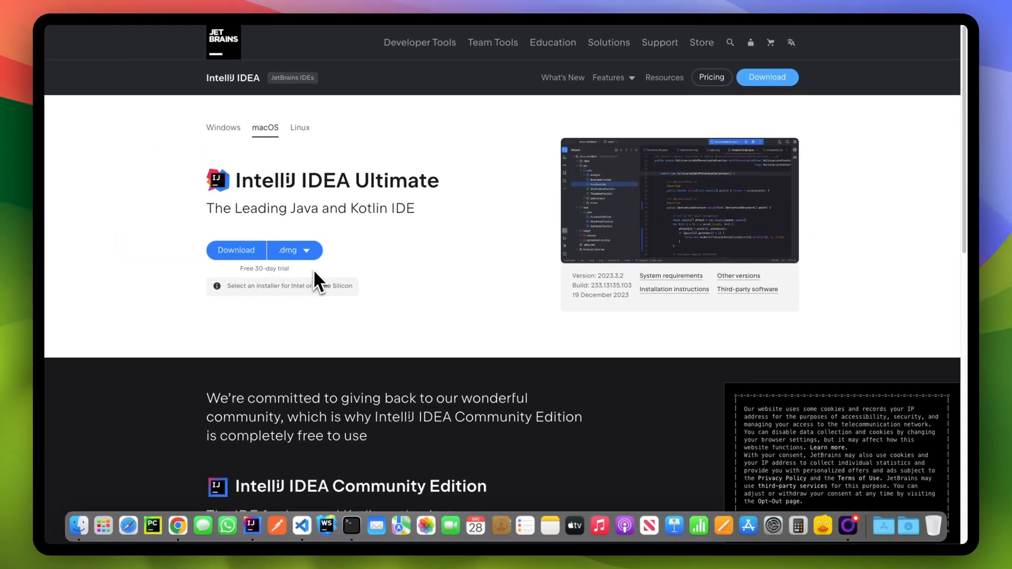
pyautogui.moveTo(429, 274)
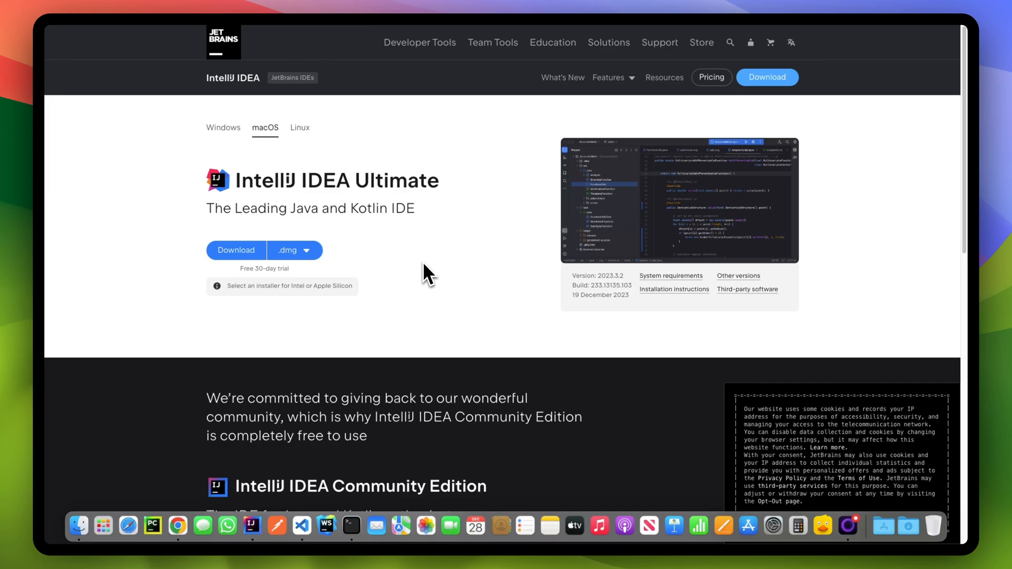
pyautogui.moveTo(392, 278)
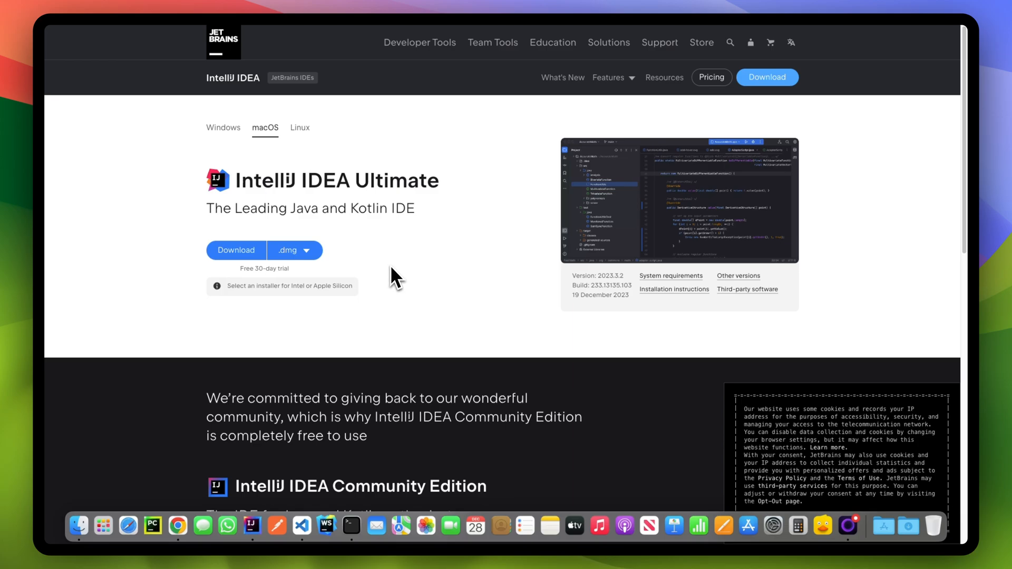
pyautogui.moveTo(417, 278)
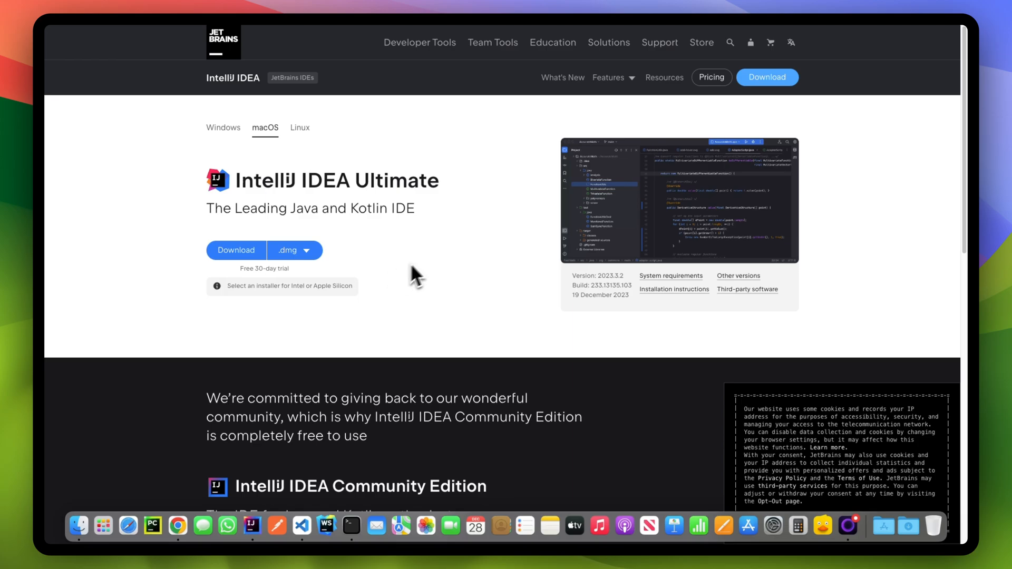
pyautogui.moveTo(442, 267)
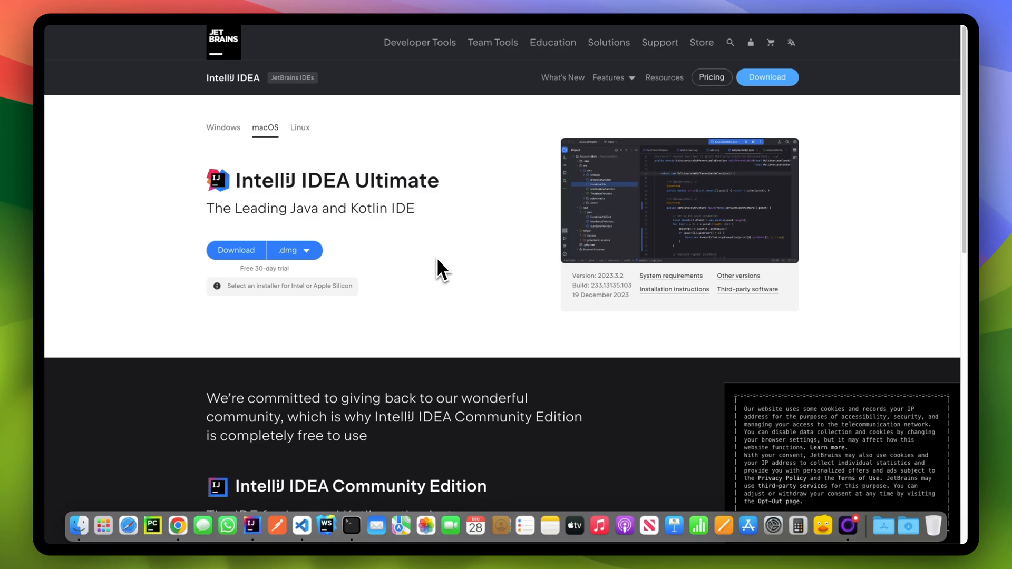
pyautogui.moveTo(445, 261)
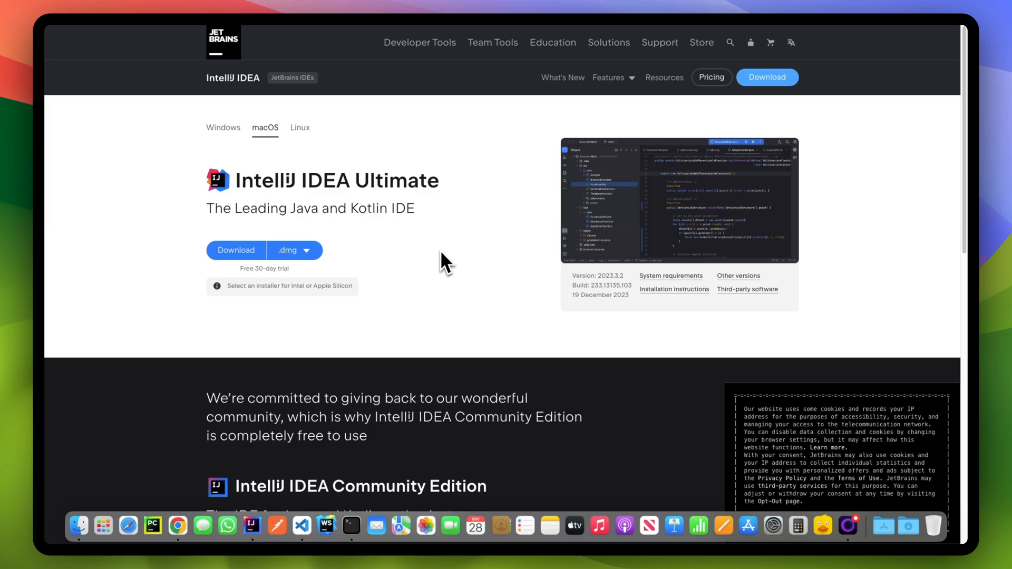
# Step: Scroll down to the free IntelliJ IDEA Community Edition macOS installer
pyautogui.scroll(-3)
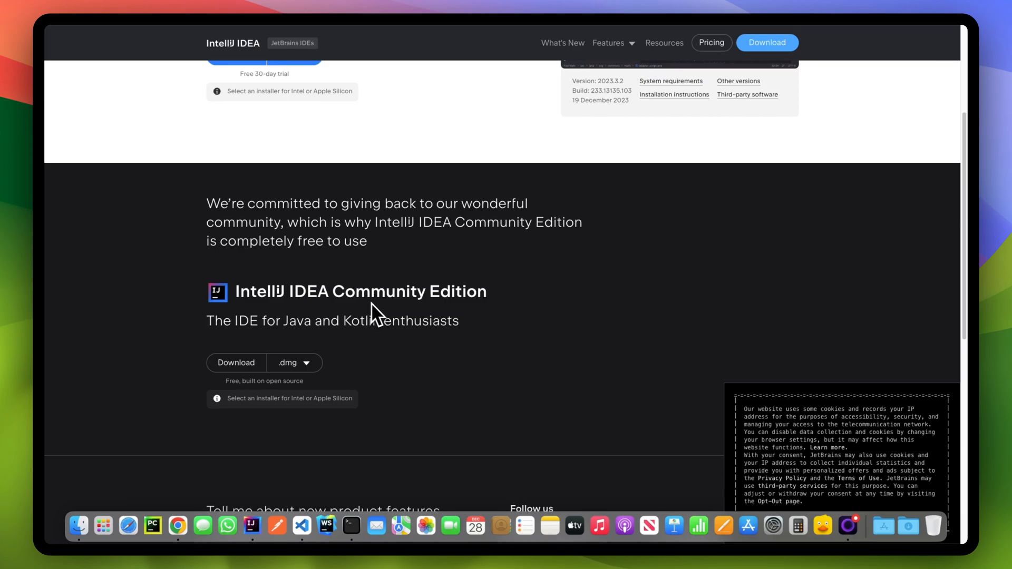
pyautogui.moveTo(478, 303)
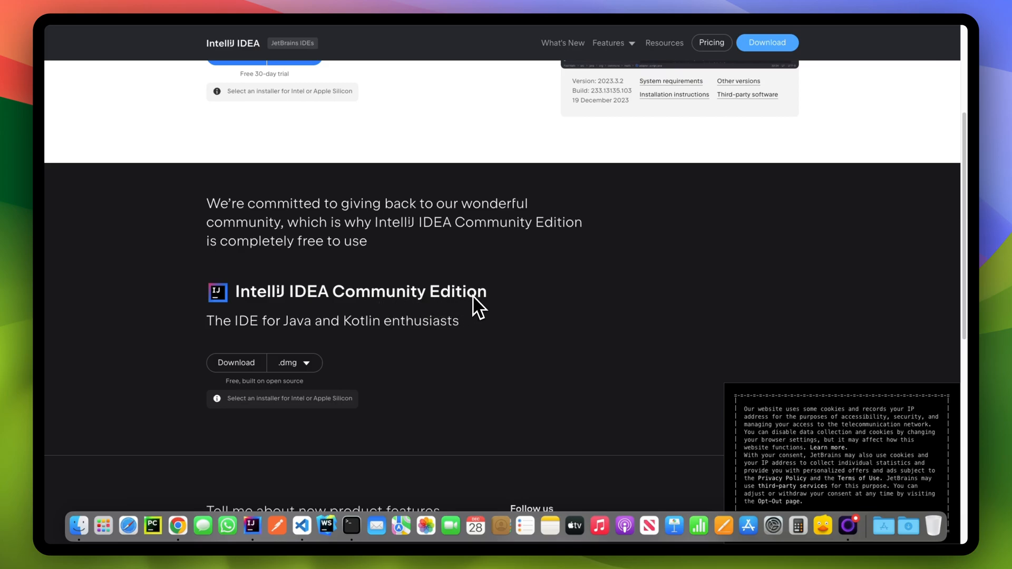
pyautogui.moveTo(477, 308)
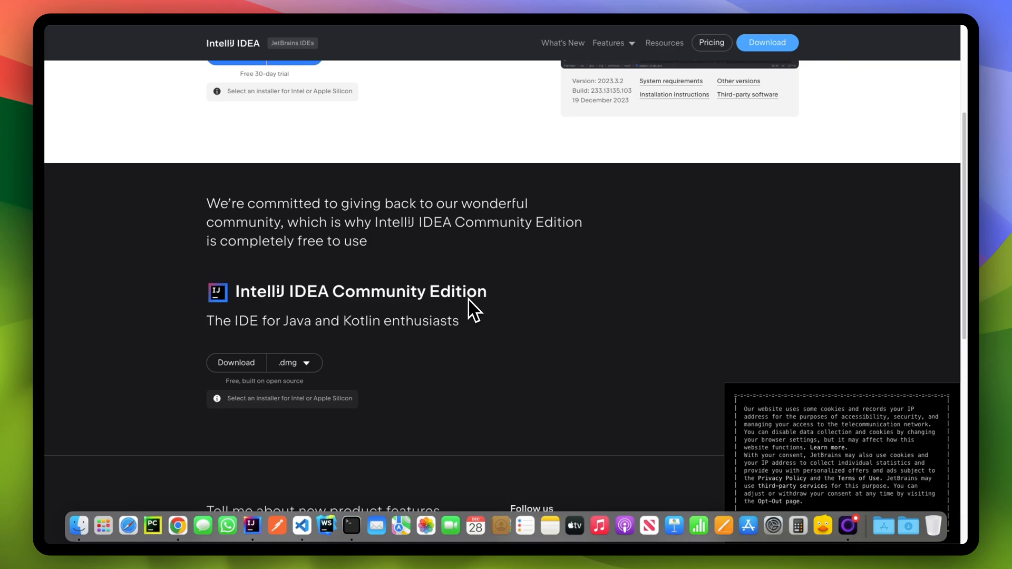
pyautogui.moveTo(401, 316)
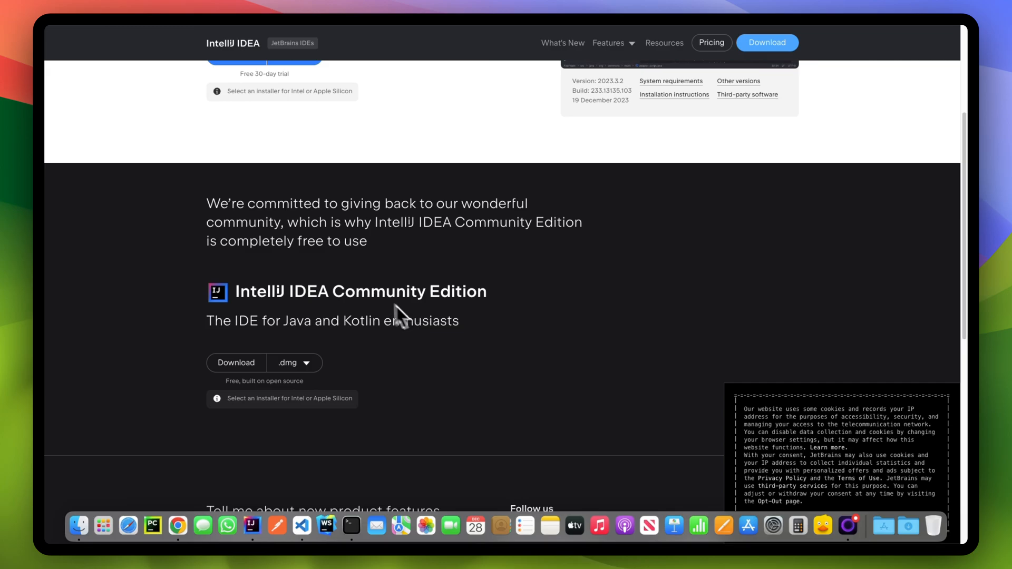
pyautogui.moveTo(445, 323)
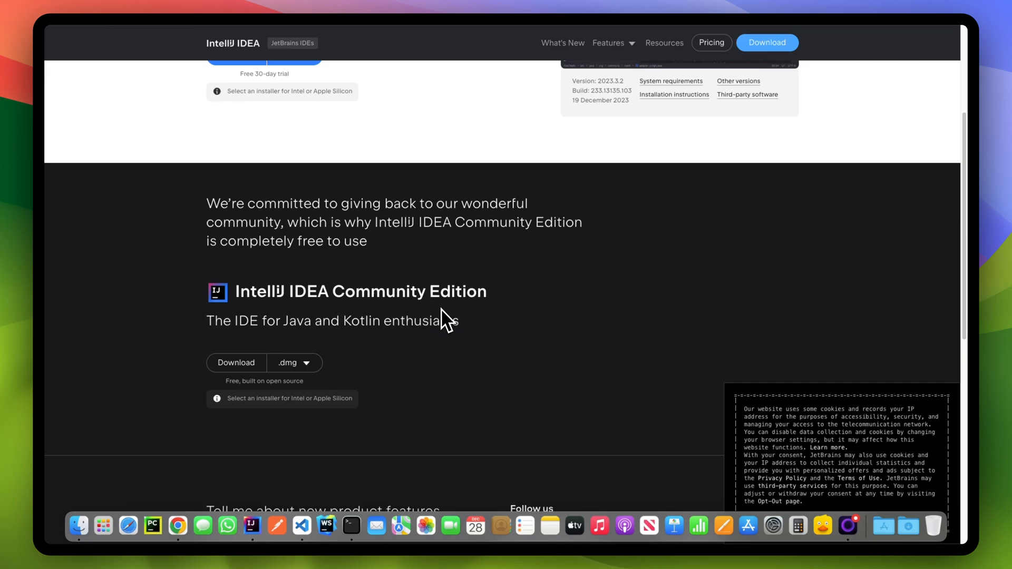